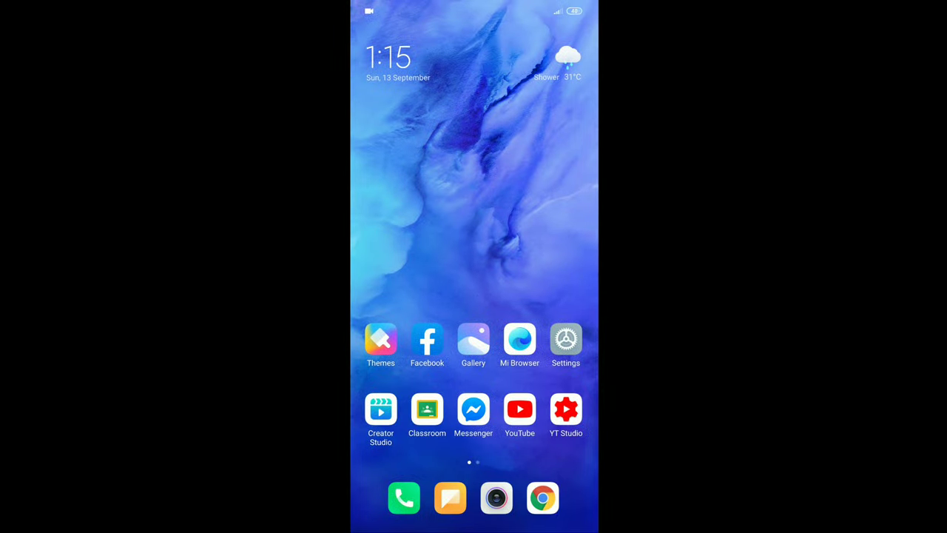
- Launch KineMaster from the second page of the Android home screen
scroll("left", 3)
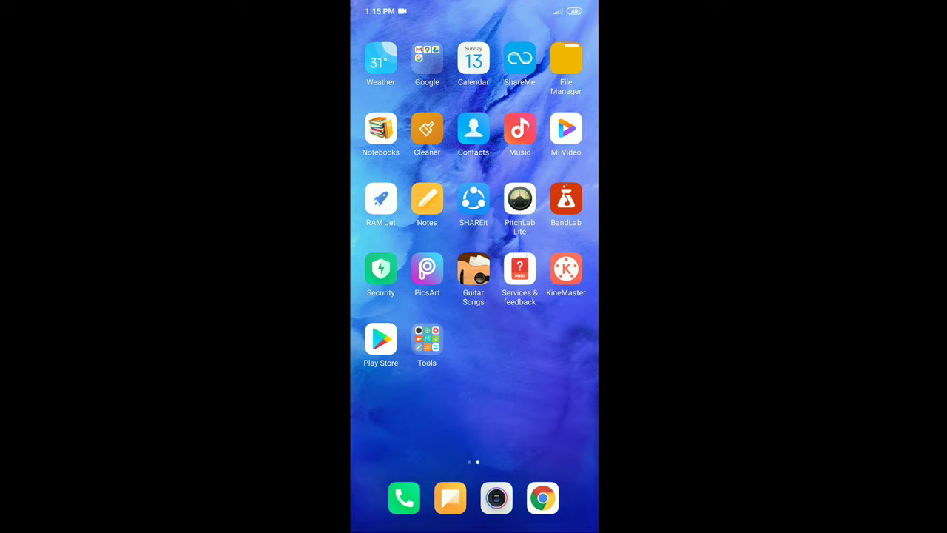
left_click(566, 268)
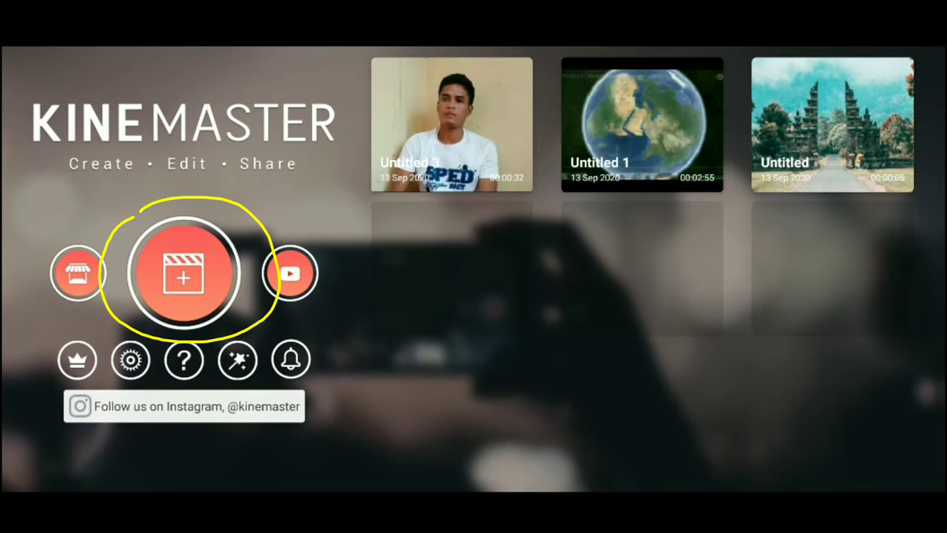
- Create a new project holding a light grey background clip from Background colours
left_click(183, 273)
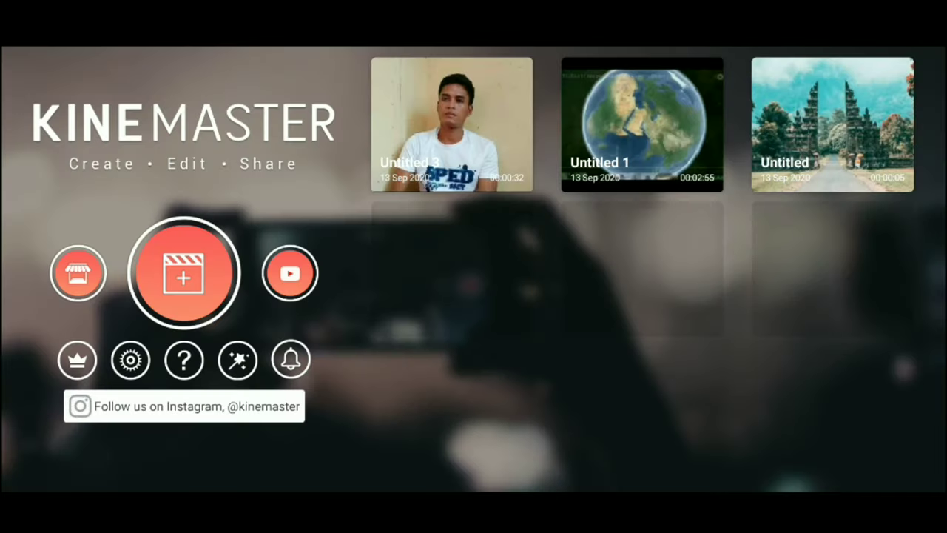
left_click(183, 272)
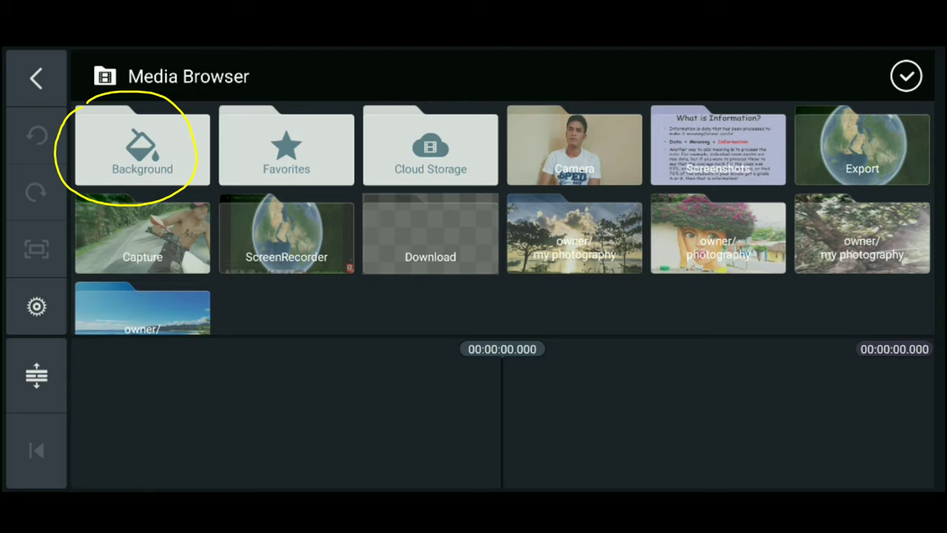
left_click(142, 144)
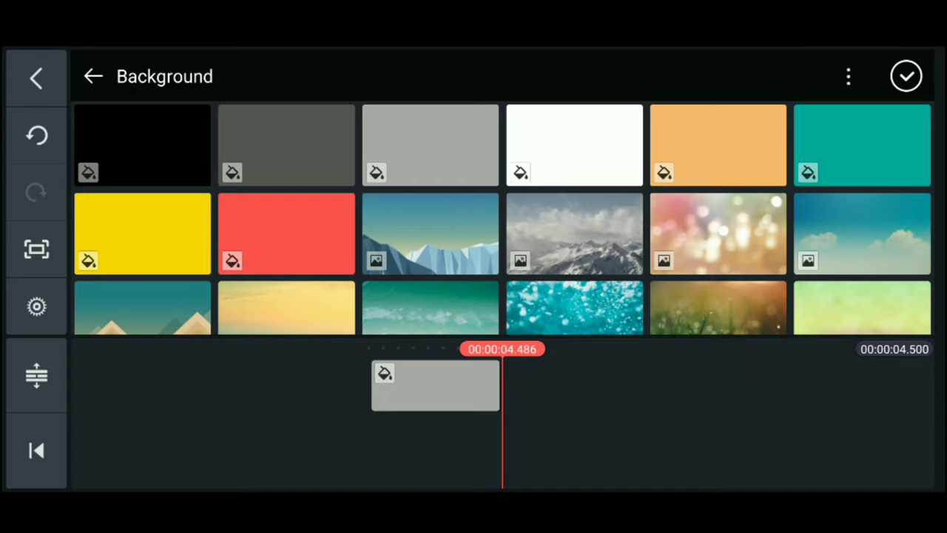
scroll("down", 3)
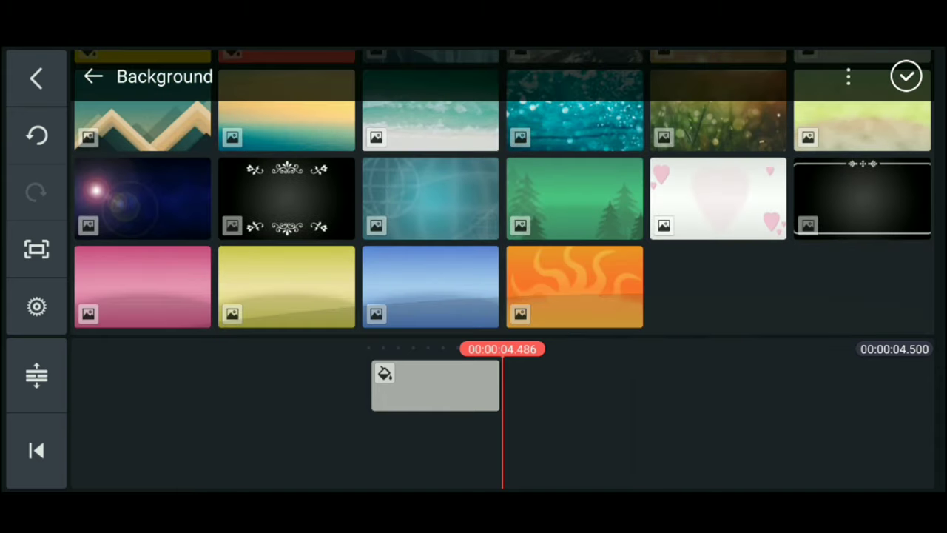
scroll("up", 3)
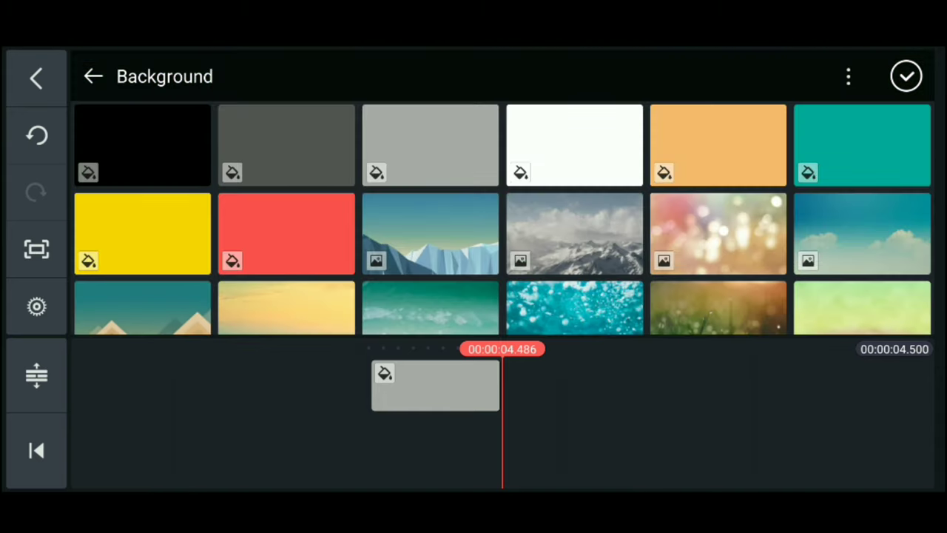
left_click(905, 76)
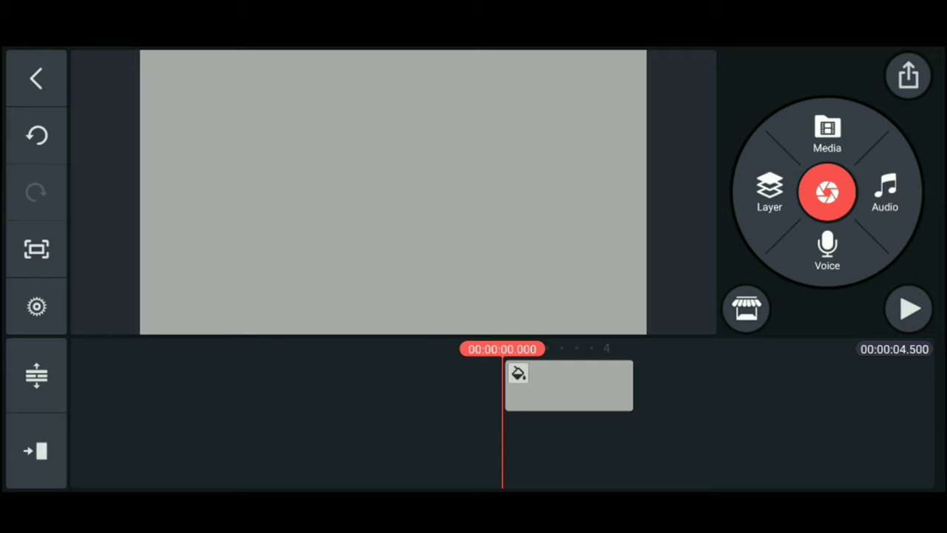
- Layer the green-screen presenter clip from the Camera folder and reach Chroma Key
left_click(769, 190)
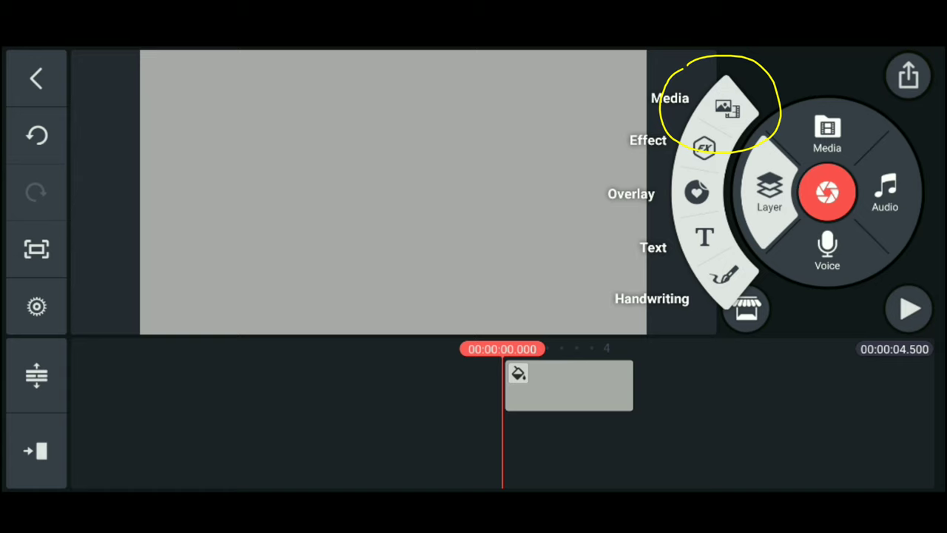
left_click(729, 103)
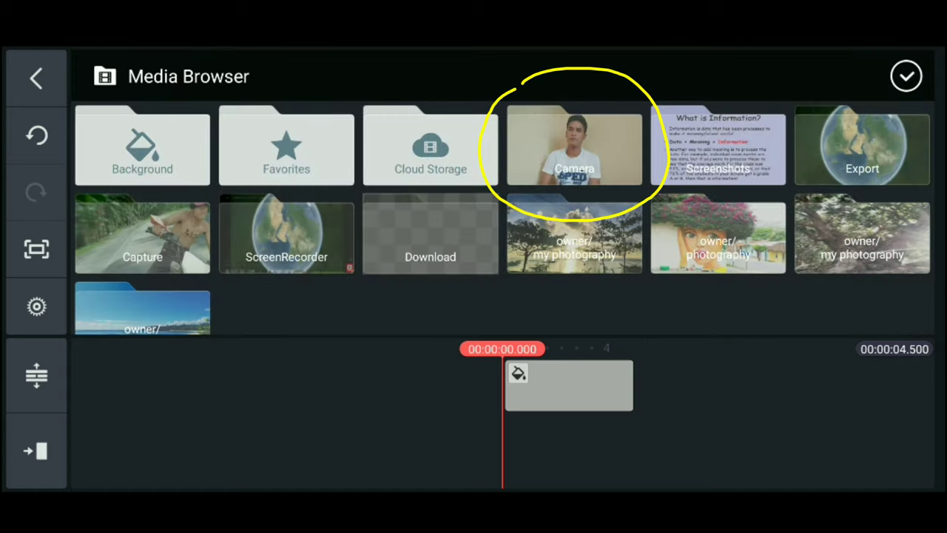
left_click(574, 145)
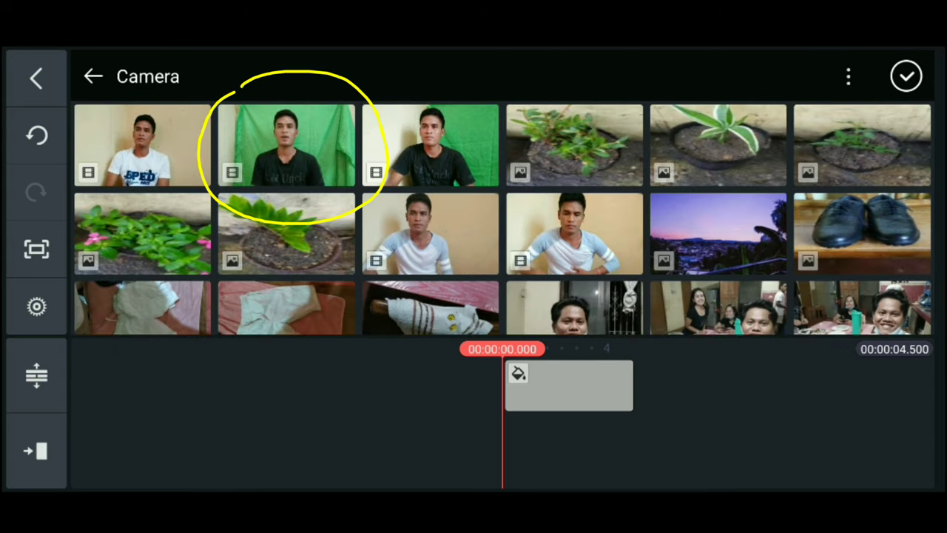
left_click(285, 144)
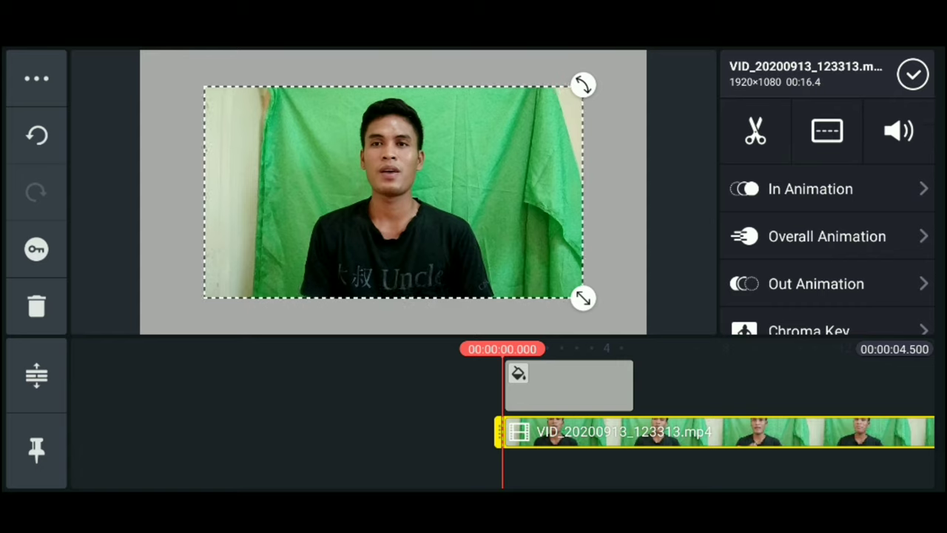
scroll("down", 3)
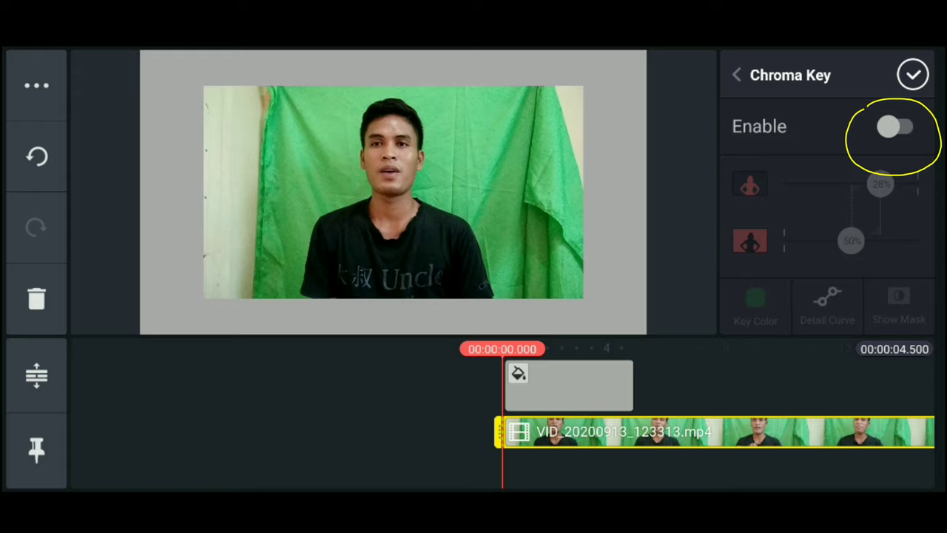
- Enable chroma key, raise the lower slider to 63%, and sharpen the Detail Curve
left_click(897, 125)
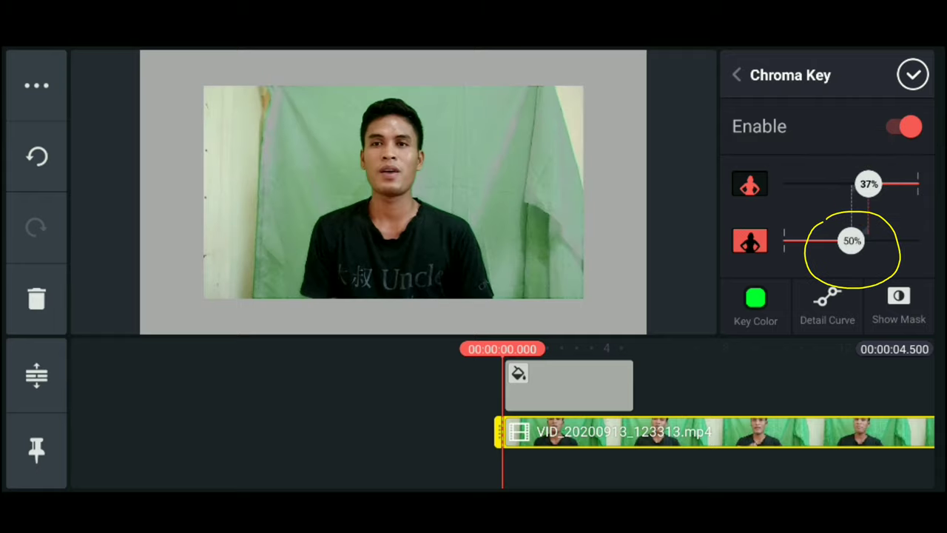
left_click_drag(852, 240, 869, 241)
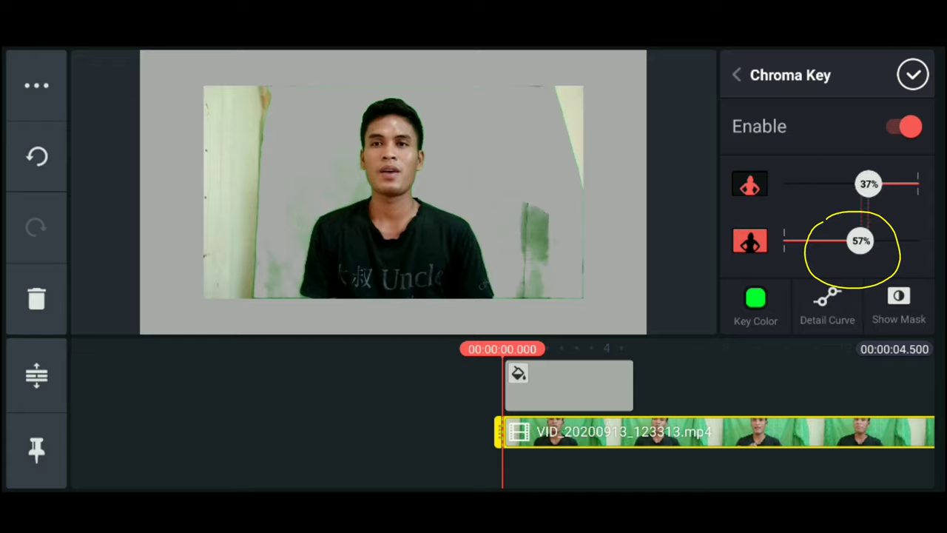
left_click_drag(862, 240, 870, 240)
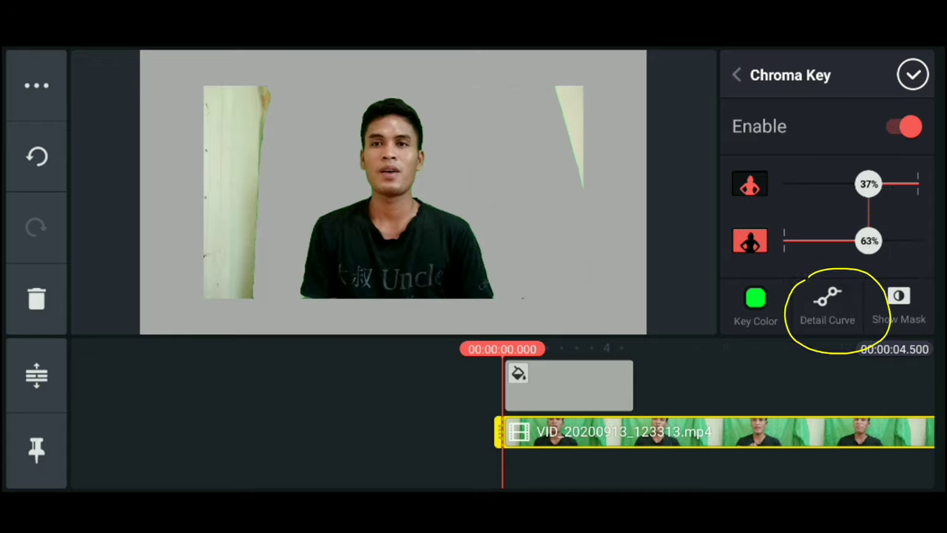
left_click(826, 303)
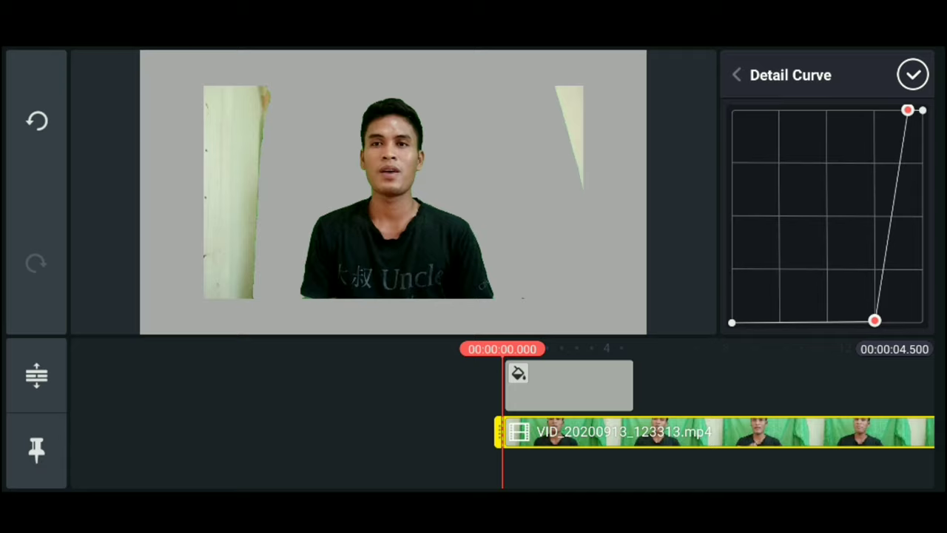
left_click_drag(873, 319, 909, 321)
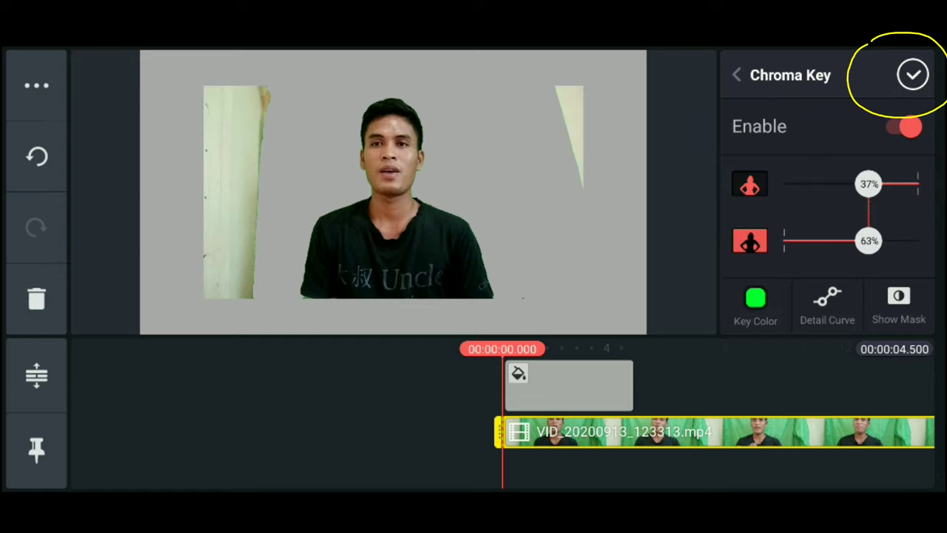
left_click(827, 303)
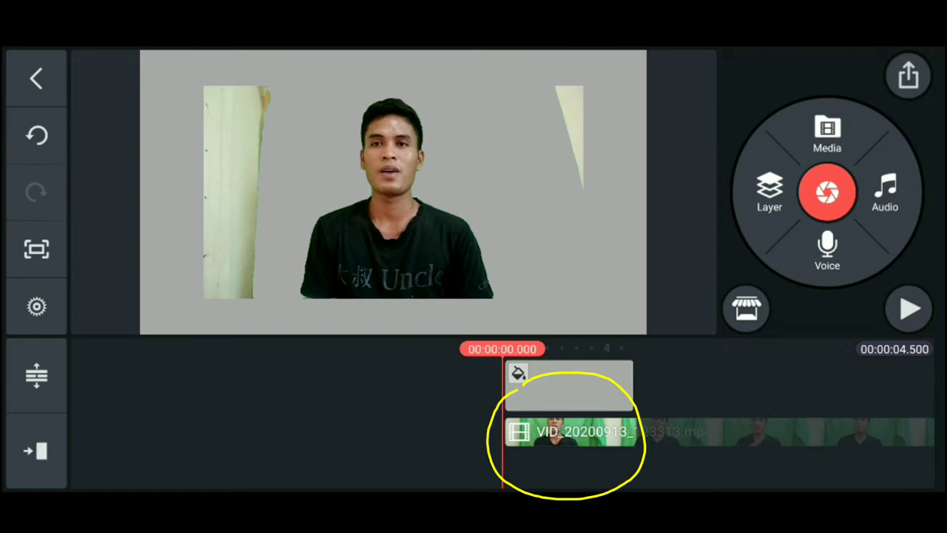
- Crop the presenter clip's wall-strip edges and place it at the lower left
left_click(570, 431)
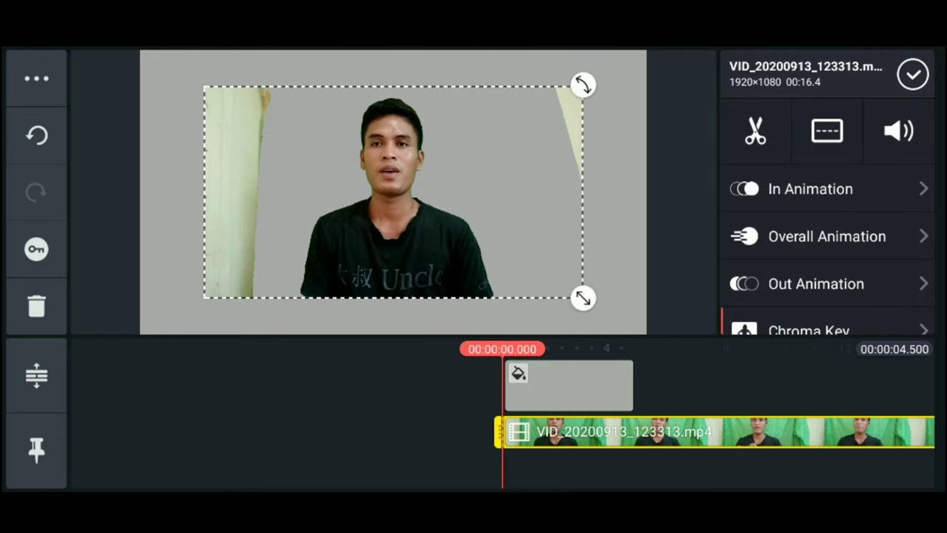
scroll("down", 3)
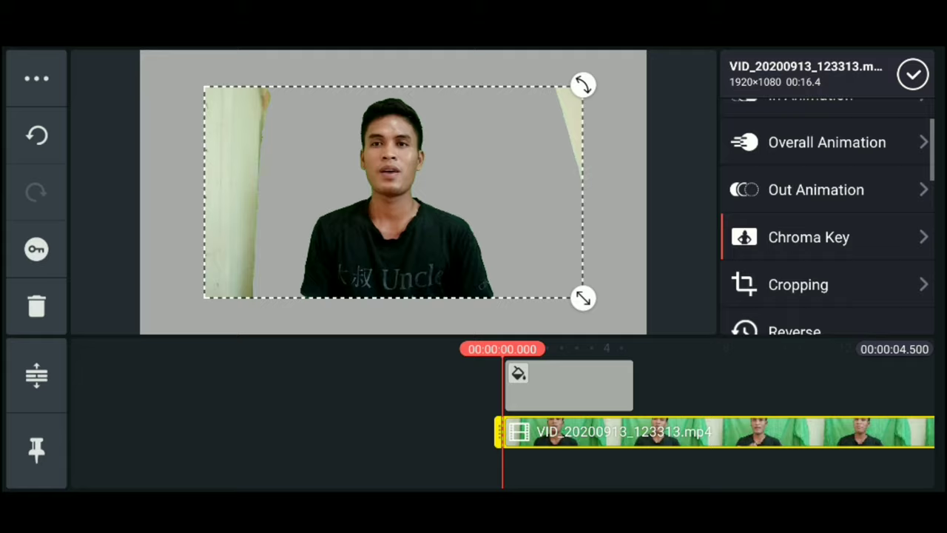
left_click(798, 284)
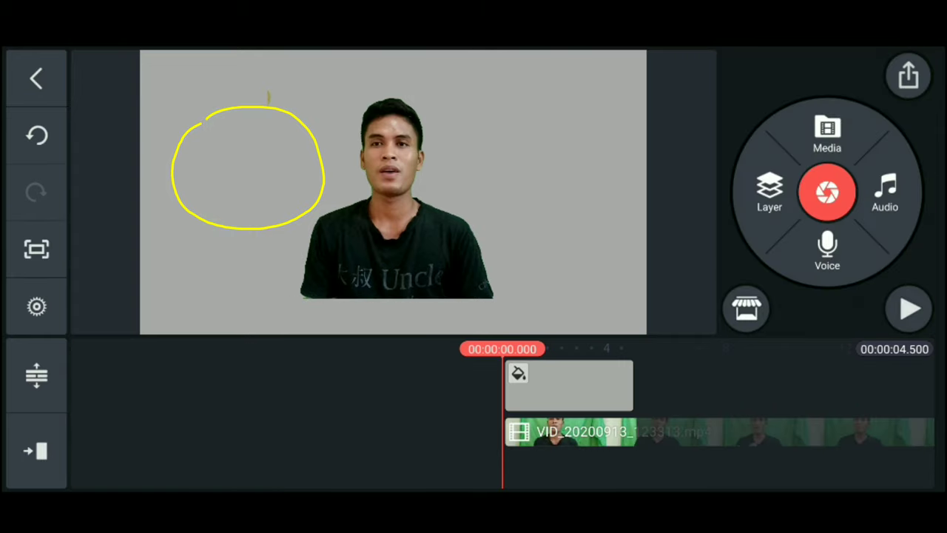
left_click(621, 432)
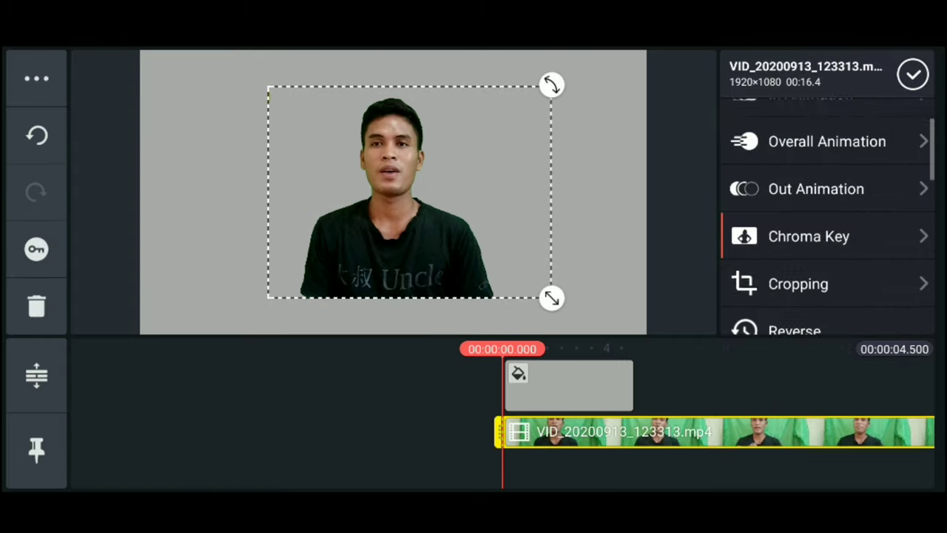
left_click(798, 283)
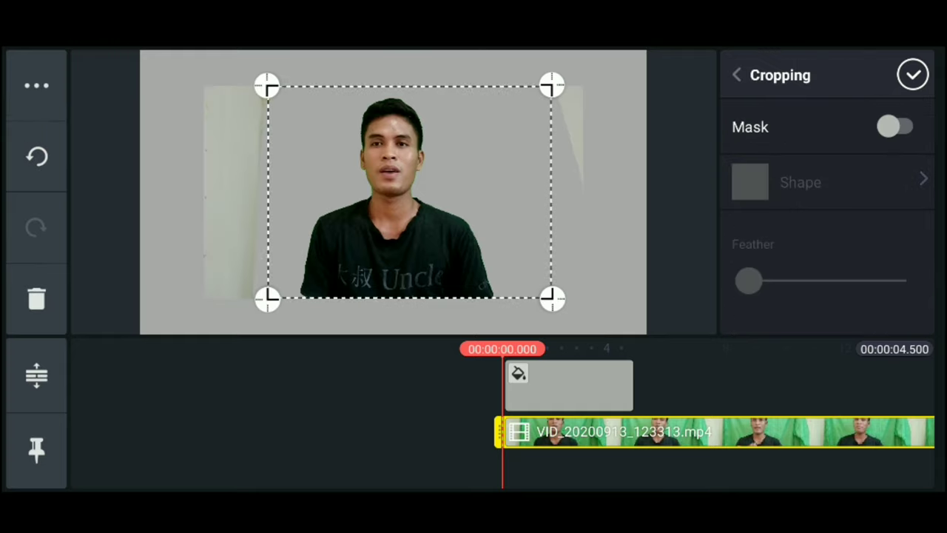
left_click_drag(266, 83, 278, 83)
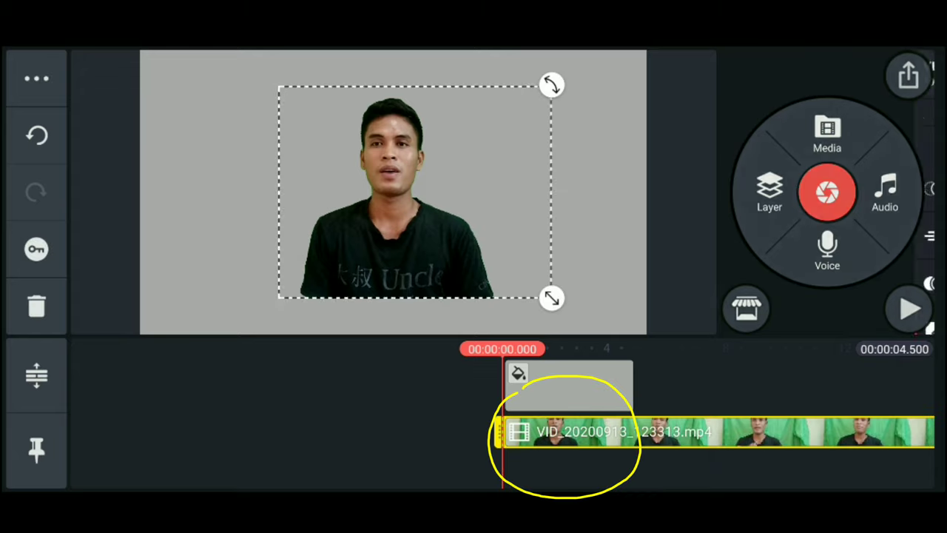
left_click(621, 432)
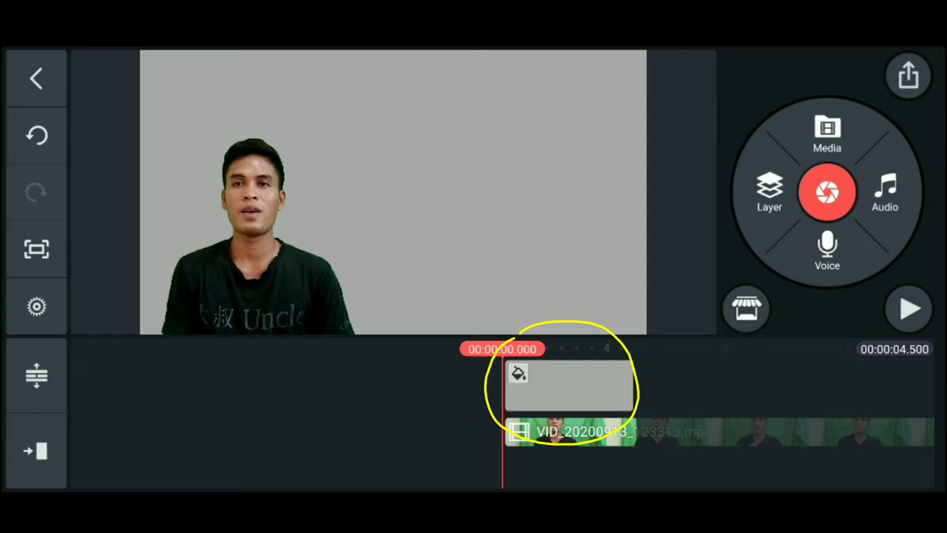
- Apply the Desktop 2 device mockup to the background clip and open its title field
left_click(570, 384)
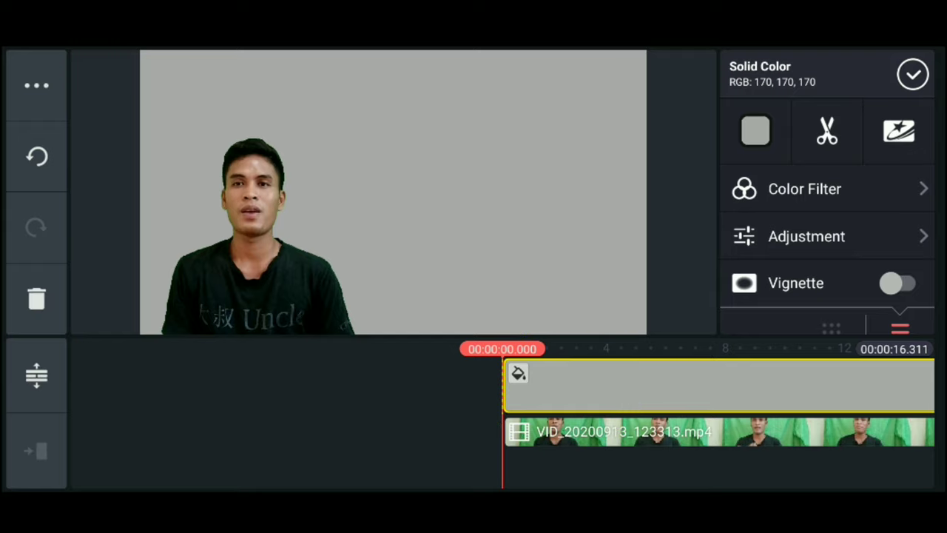
left_click(899, 131)
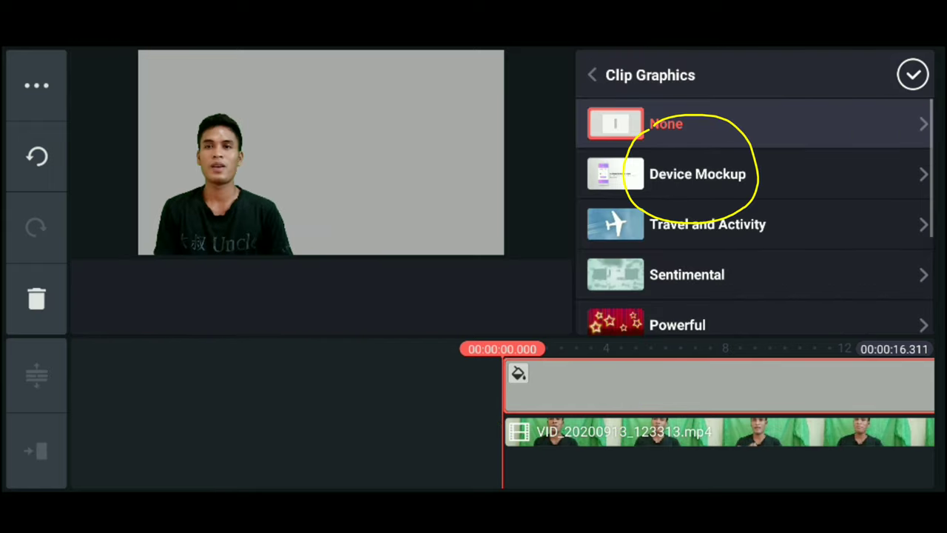
left_click(695, 173)
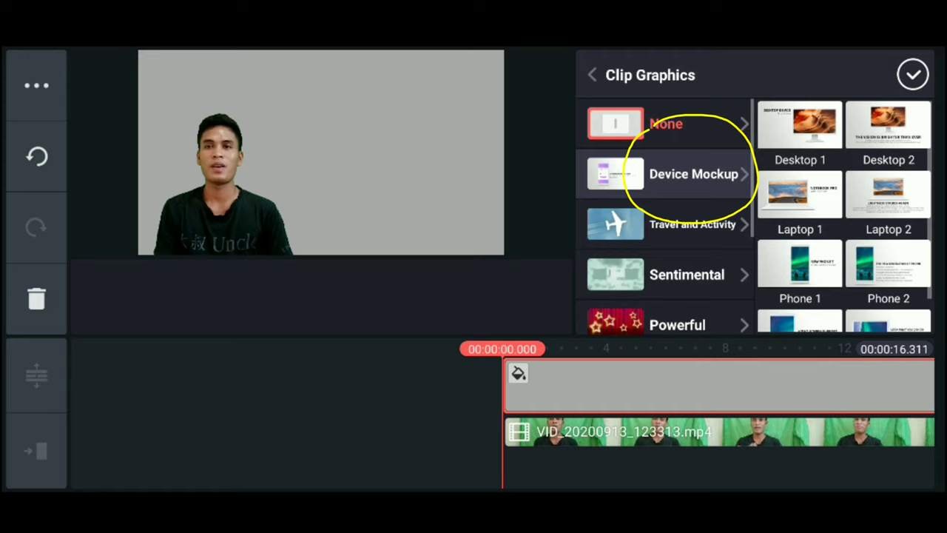
scroll("down", 3)
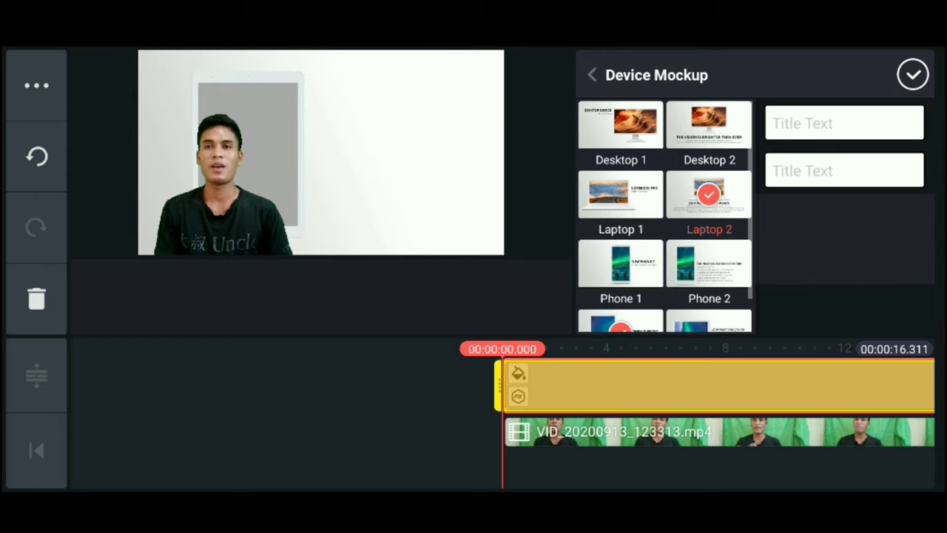
left_click(709, 123)
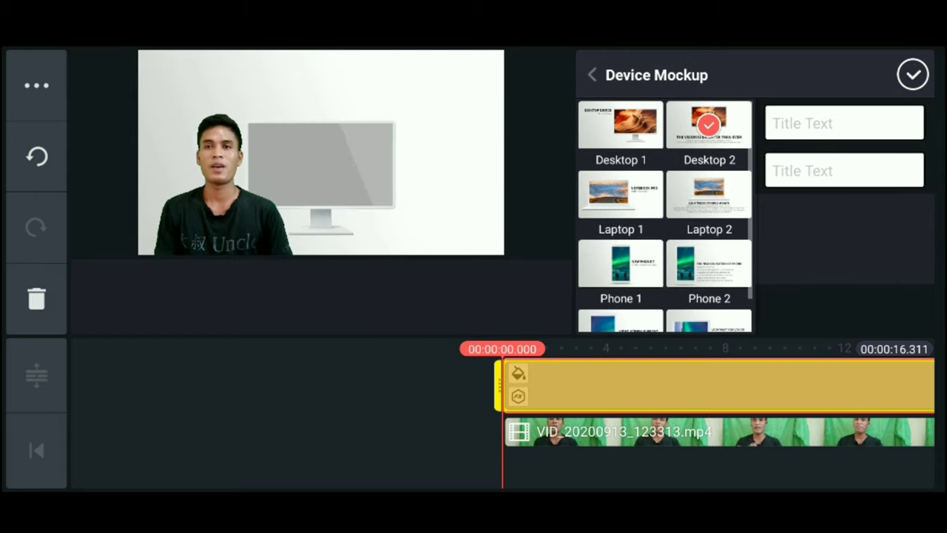
left_click(620, 124)
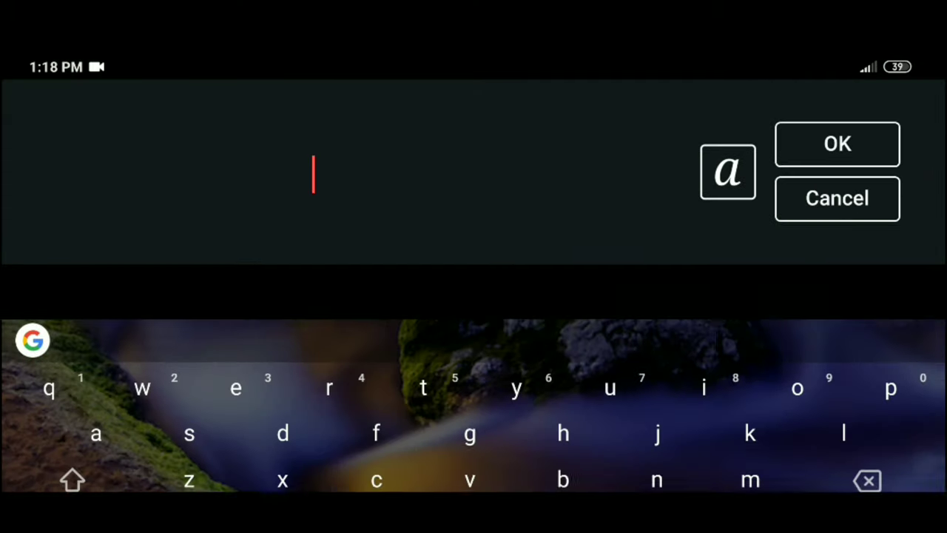
- Enter 'what is information' as the mockup title and apply the Desktop 1 mockup
type("wa")
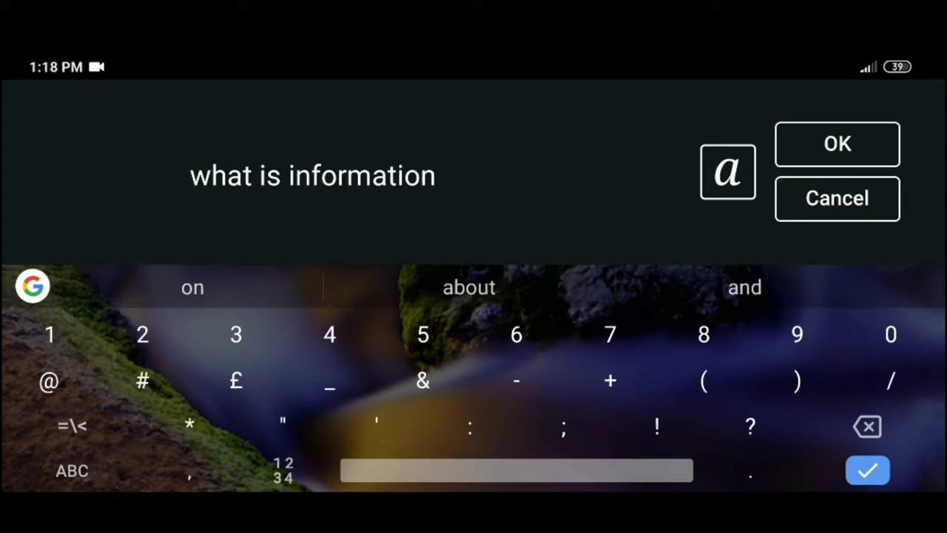
left_click(836, 143)
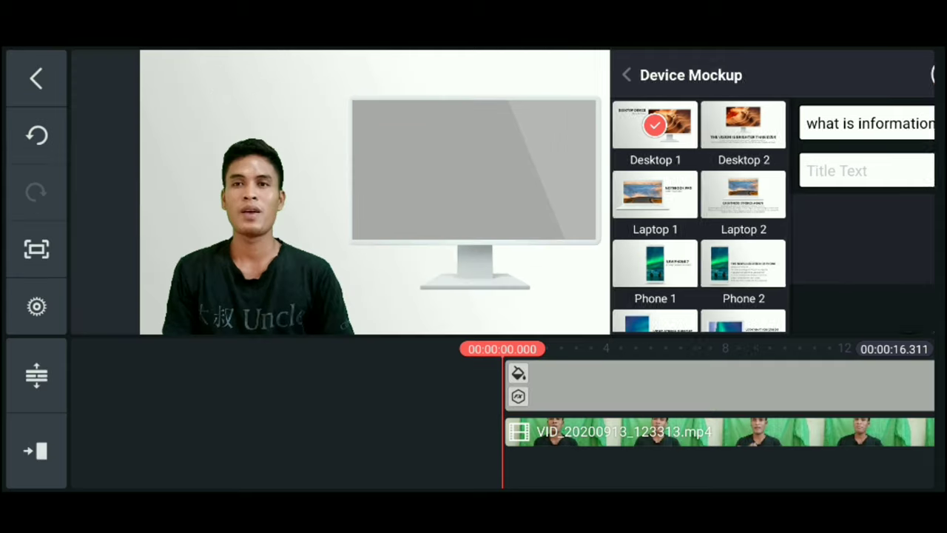
left_click(625, 74)
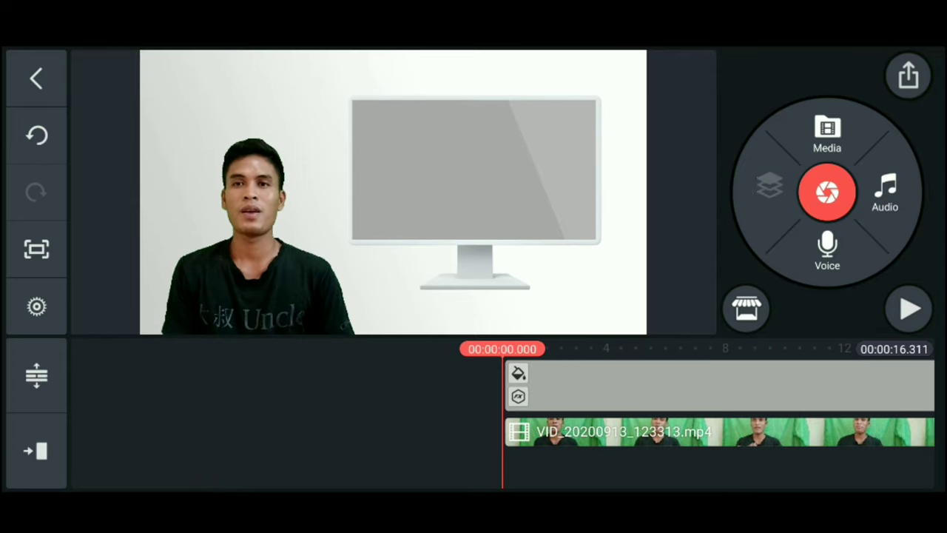
- Layer the What is Information? slide from Screenshots and select it for resizing
left_click(769, 192)
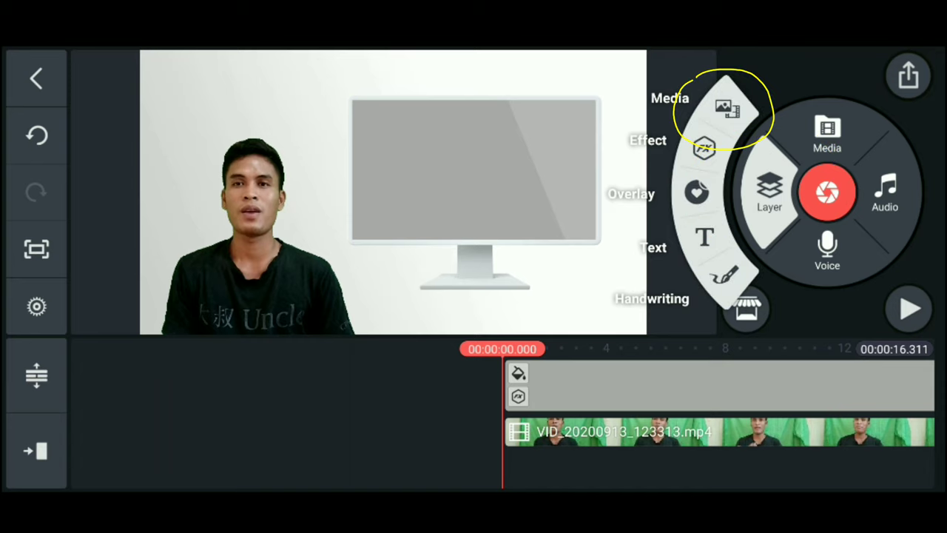
left_click(729, 111)
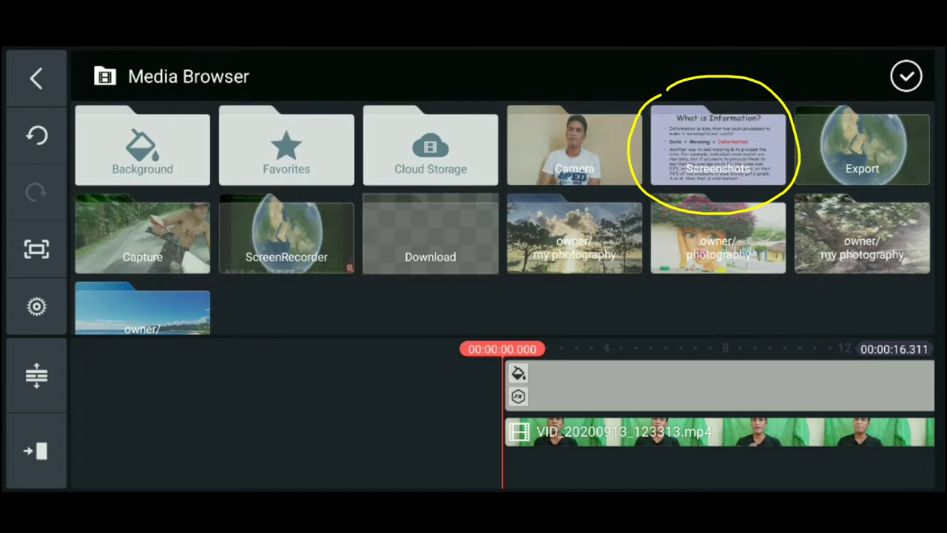
left_click(717, 146)
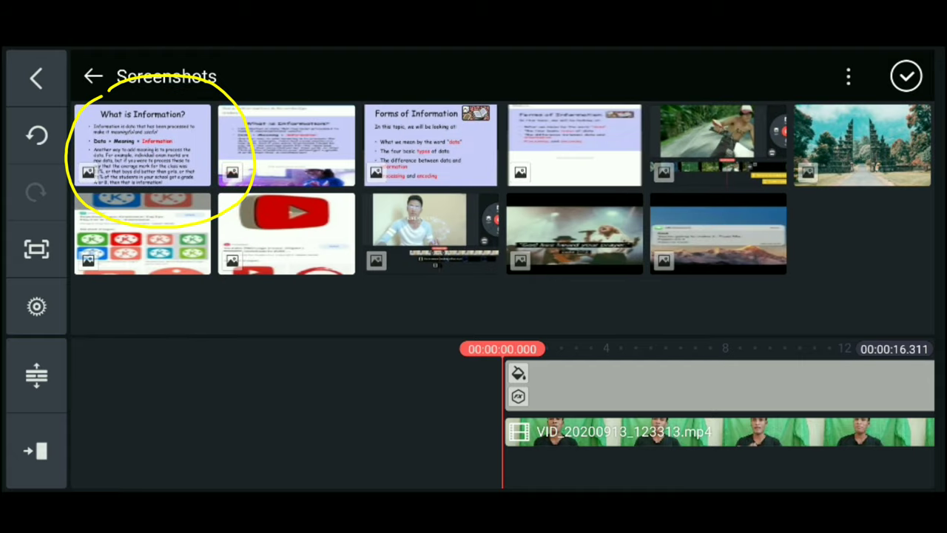
left_click(142, 146)
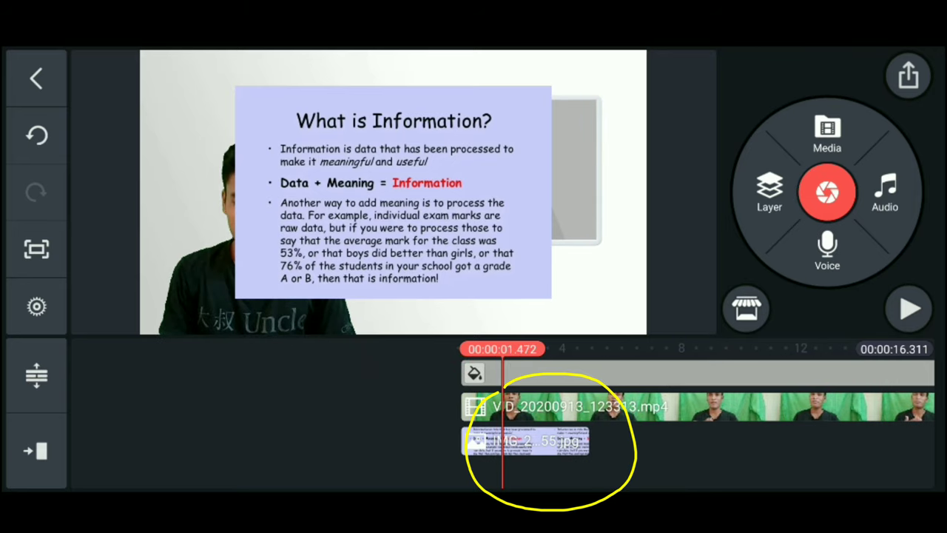
left_click(525, 440)
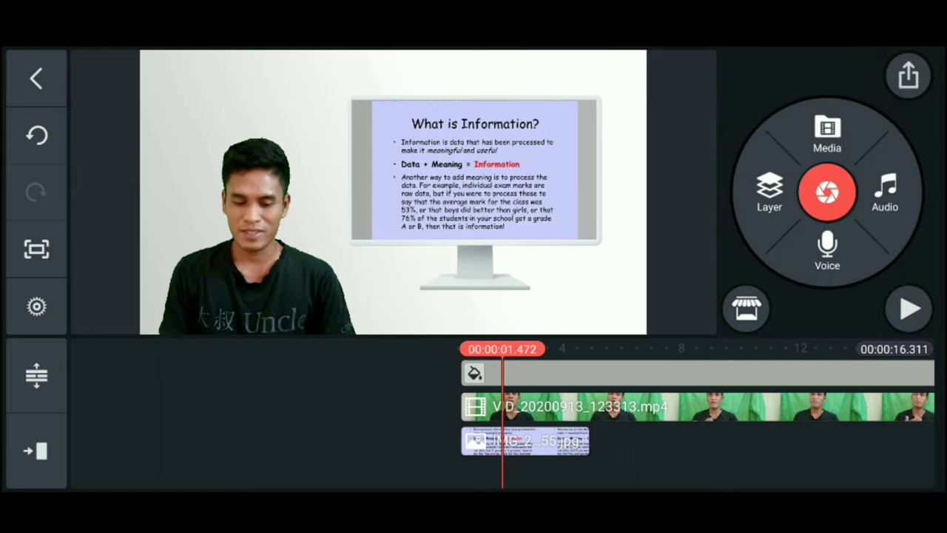
- Extend the slide layer to the full video length and play the preview
left_click(525, 440)
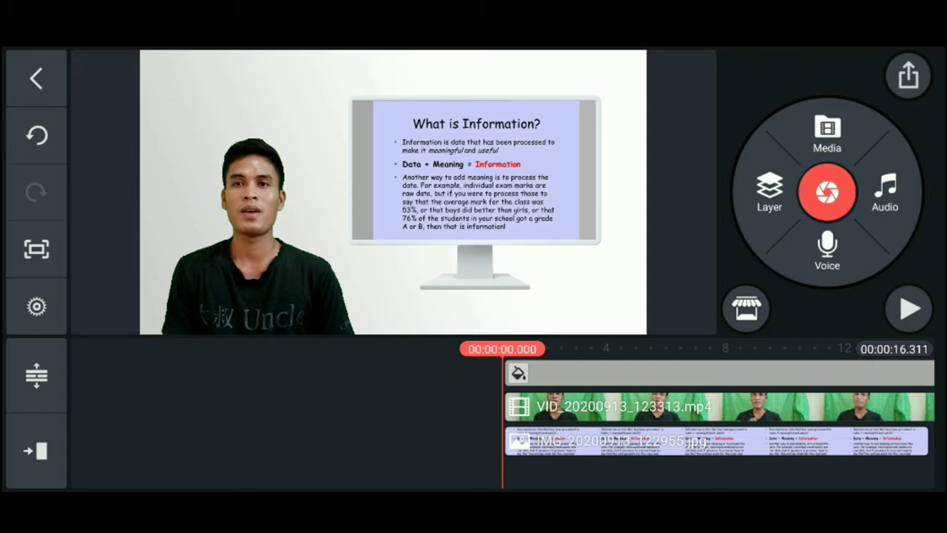
left_click(909, 309)
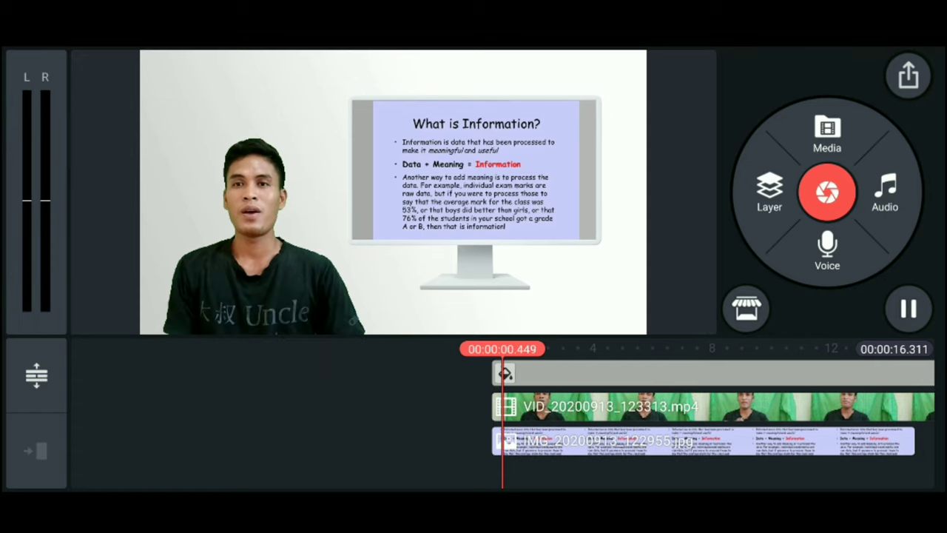